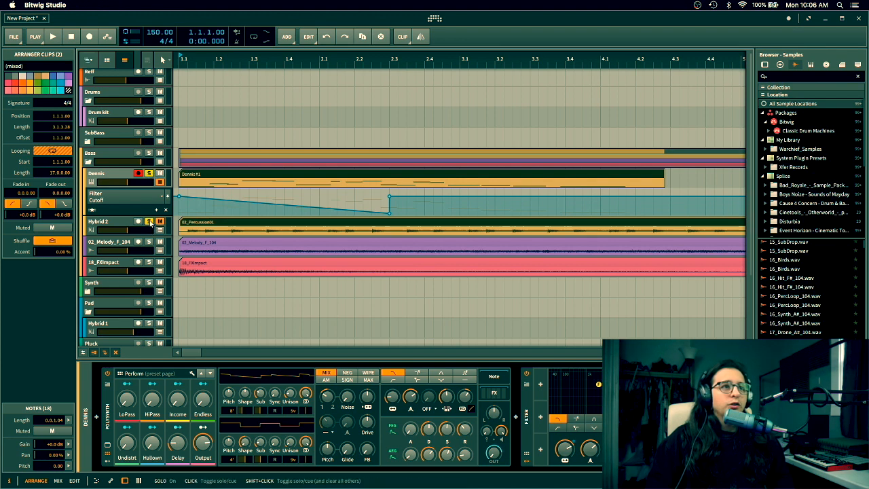
Step: Point the Demo track's automation lane at the filter On/Off parameter instead of Cutoff
left_click(61, 37)
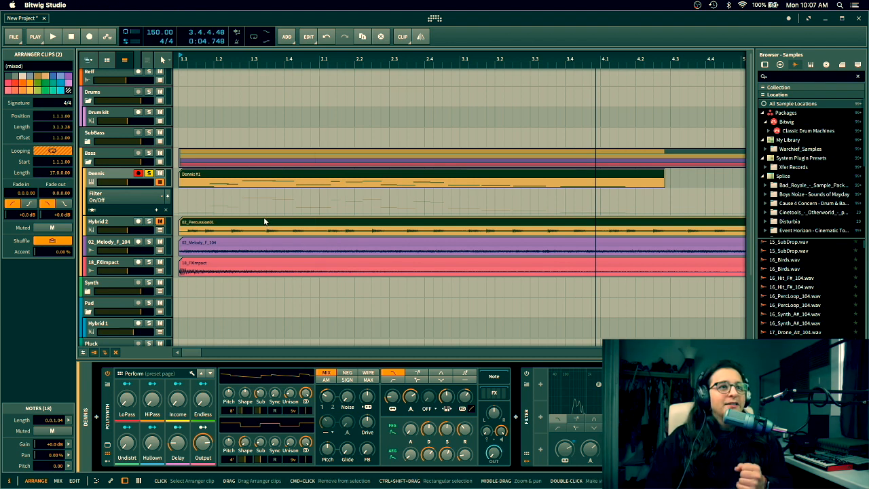
mouse_move(231, 226)
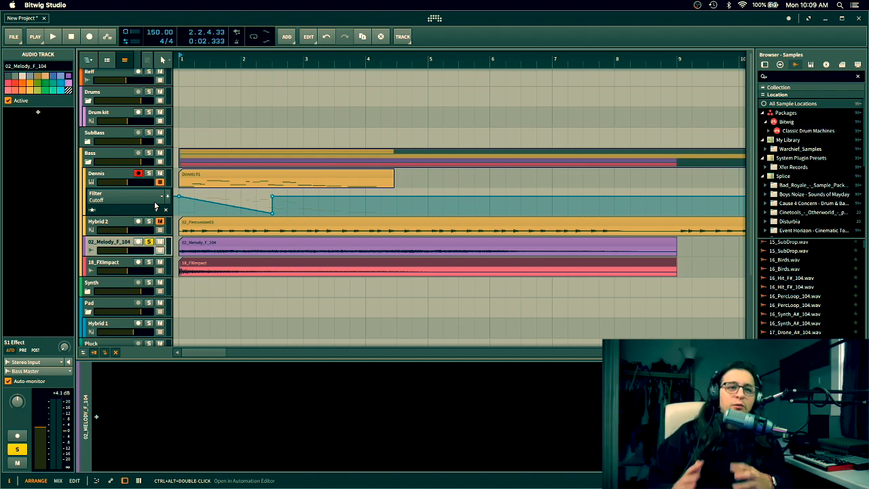
Step: Start transport playback from near the arrangement start to hear the filter automation
left_click(62, 37)
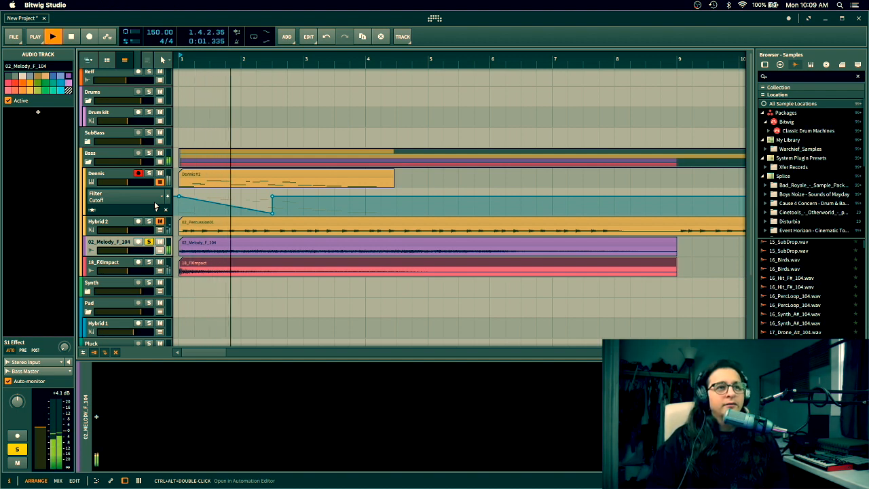